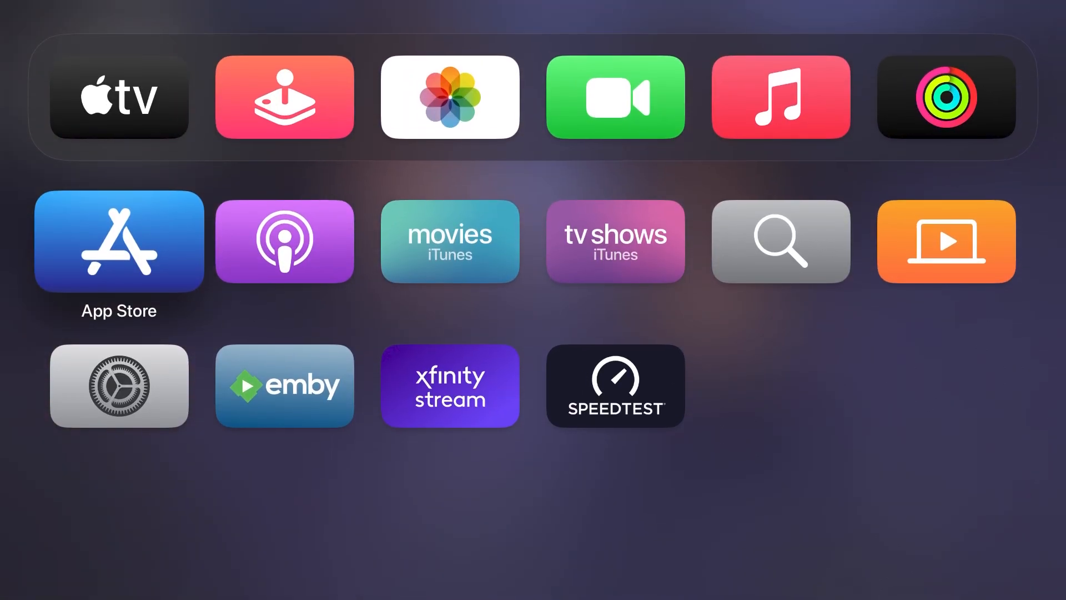
Launch the App Store and move across the top sections to the Search tab
left_click(118, 240)
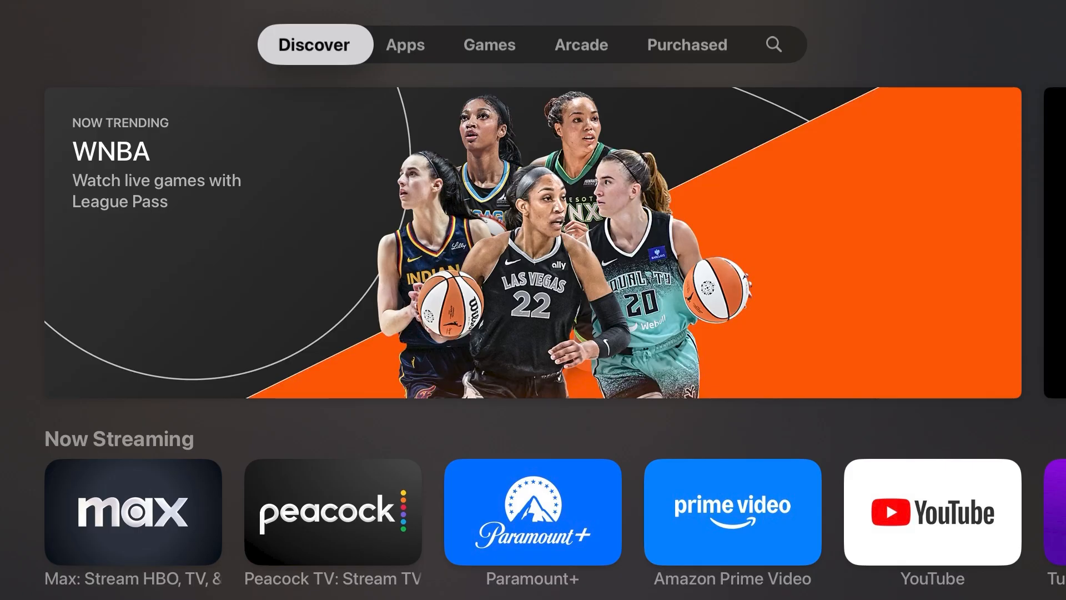
left_click(489, 44)
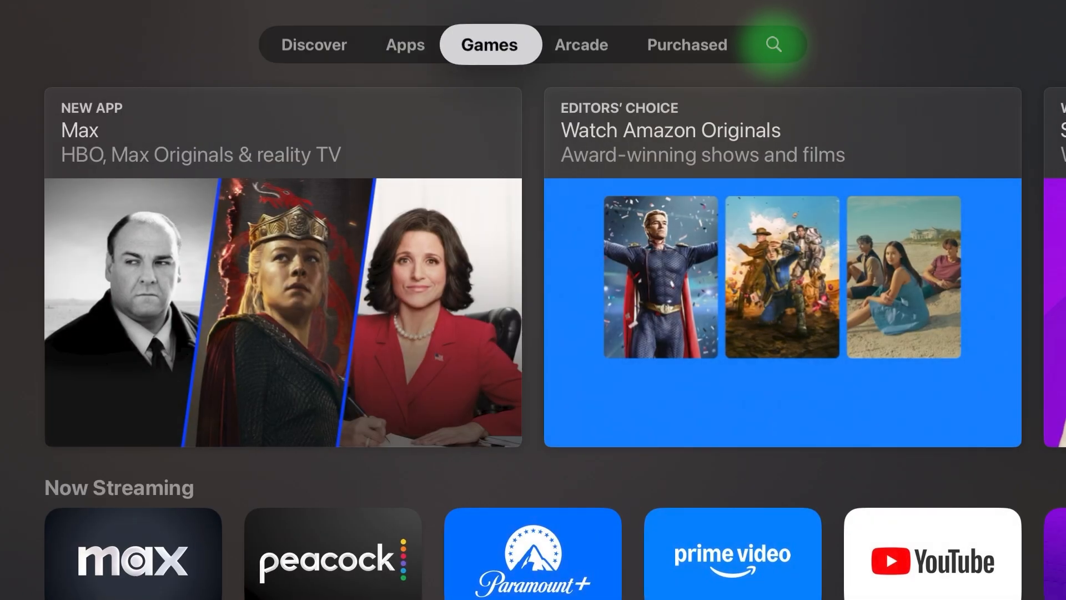
left_click(686, 45)
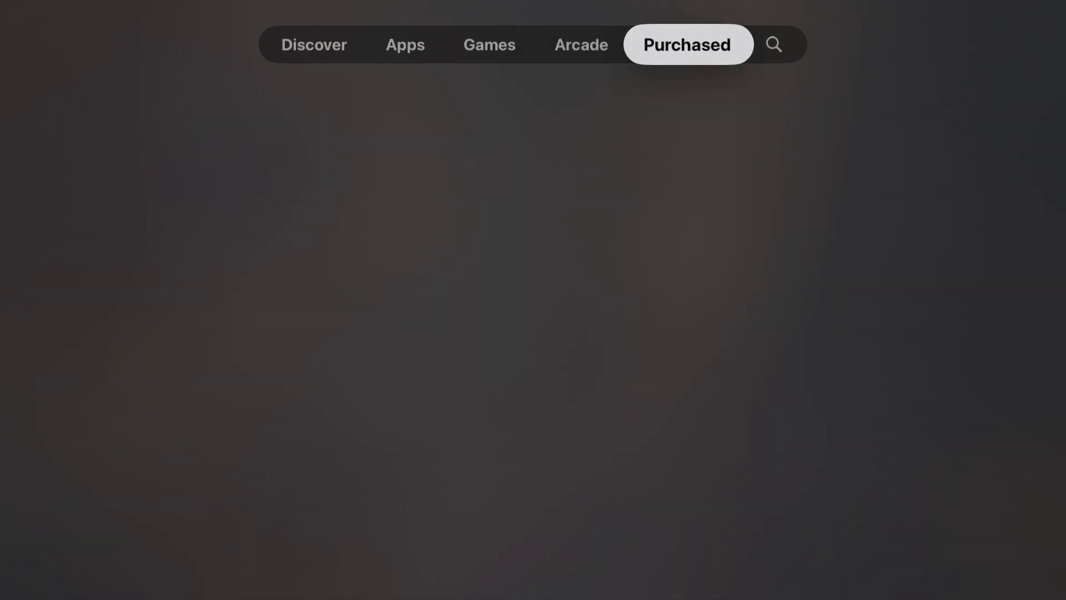
left_click(773, 45)
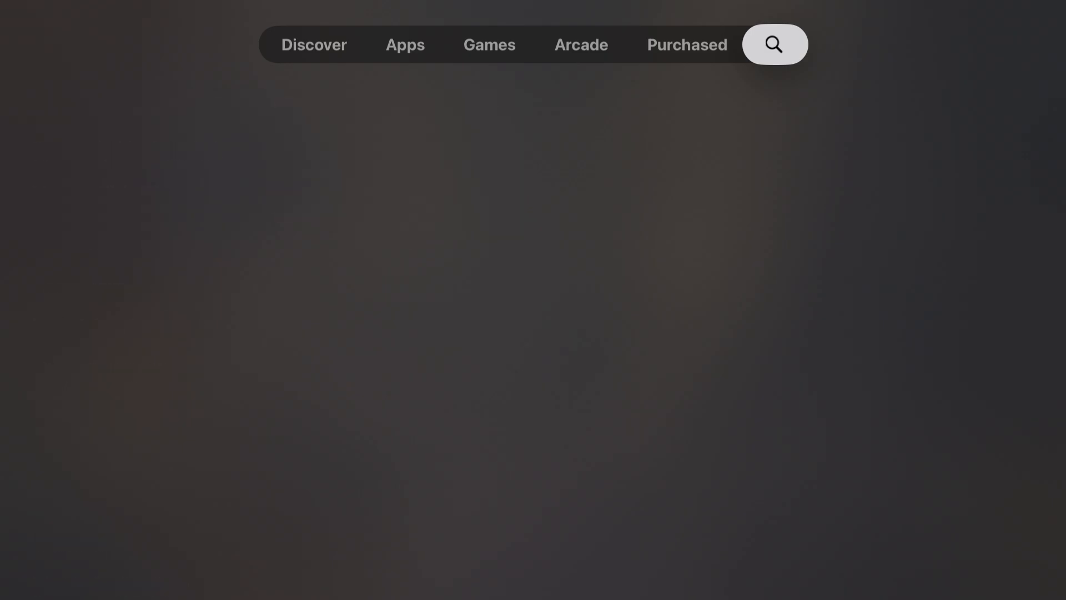
Search the App Store for 'Disney+' and open its product page
left_click(773, 44)
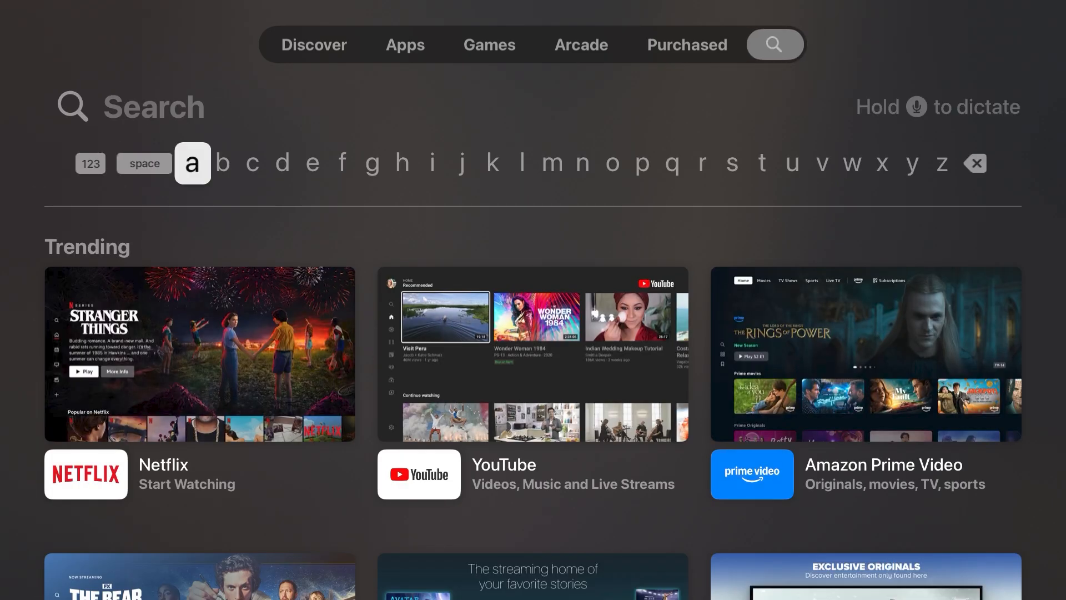
left_click(252, 162)
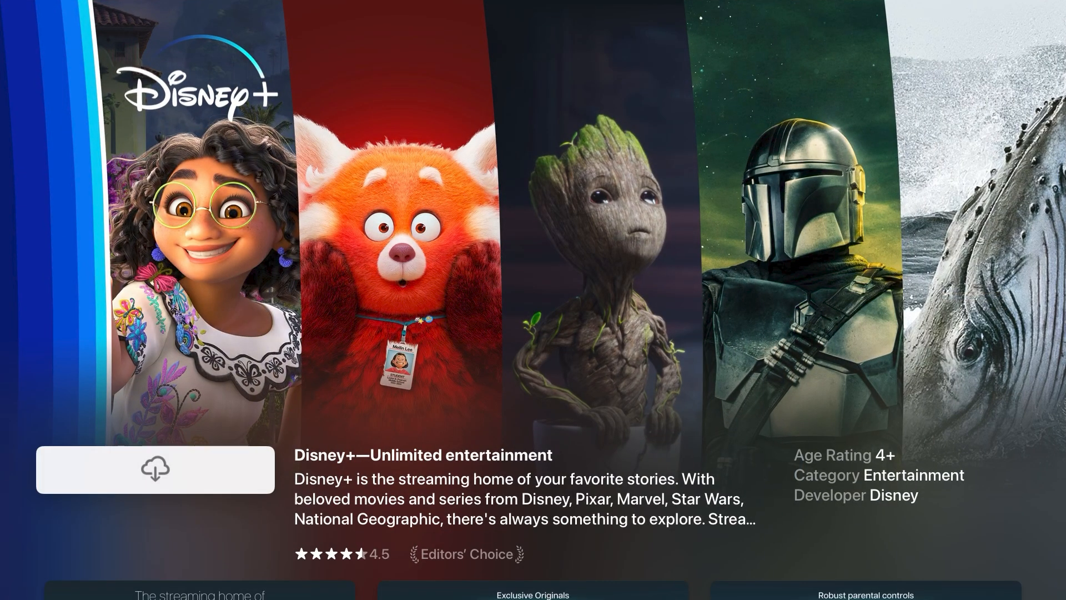
Download and install Disney+, then launch it to its welcome screen
left_click(154, 470)
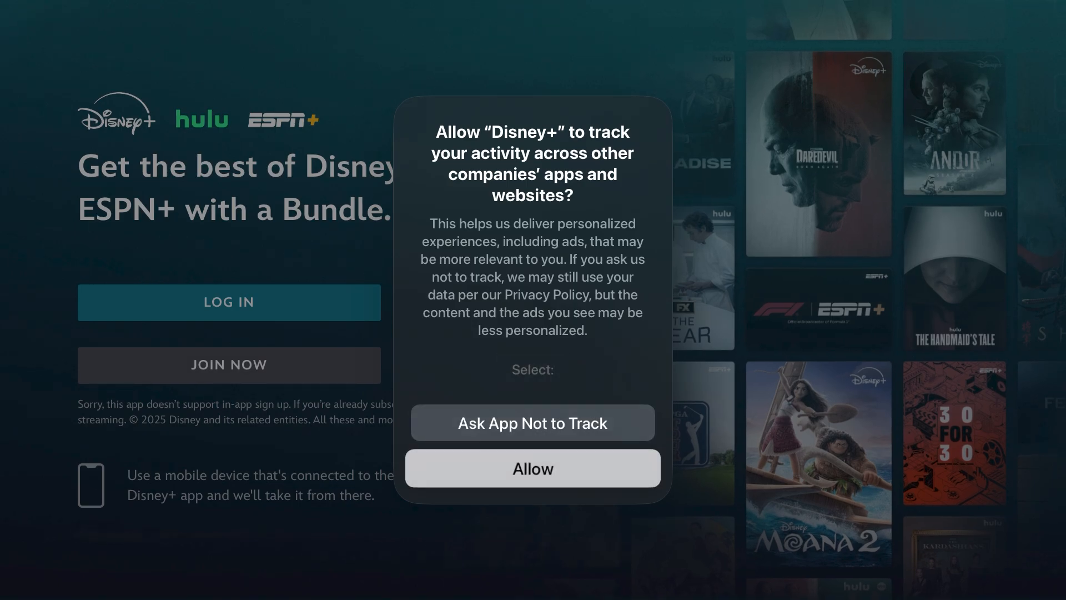
Allow Disney+ tracking, then return Home where Disney+ appears in the grid
left_click(532, 467)
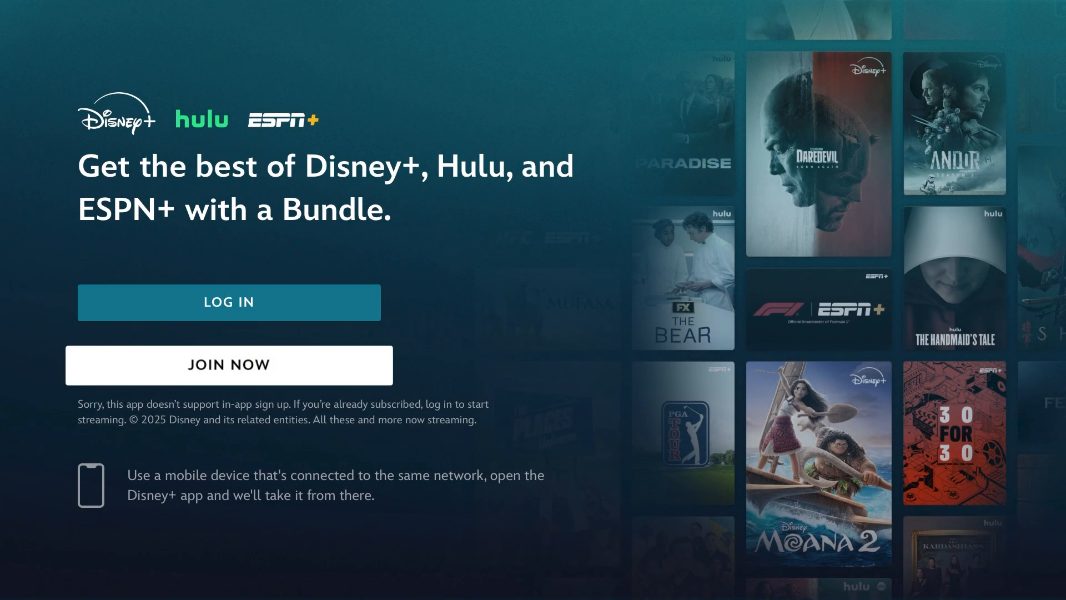
key("Home")
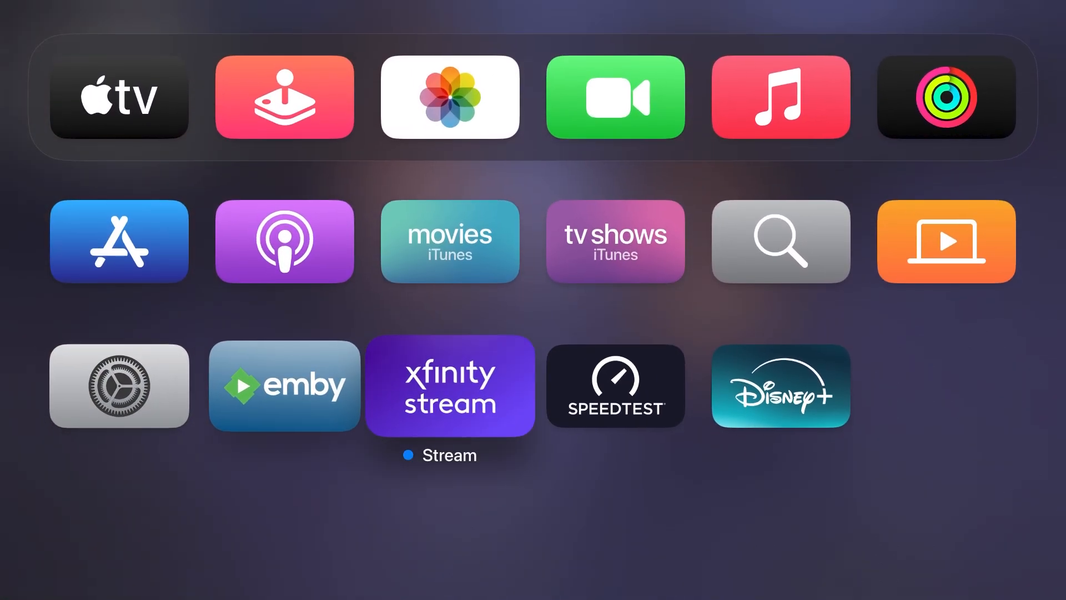
left_click(449, 386)
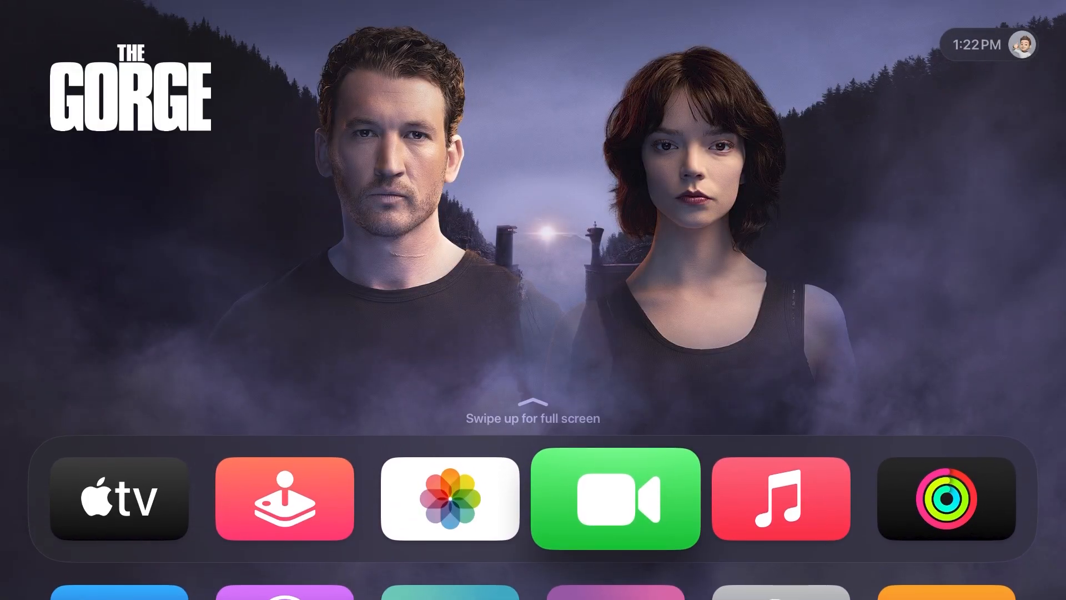
left_click(614, 497)
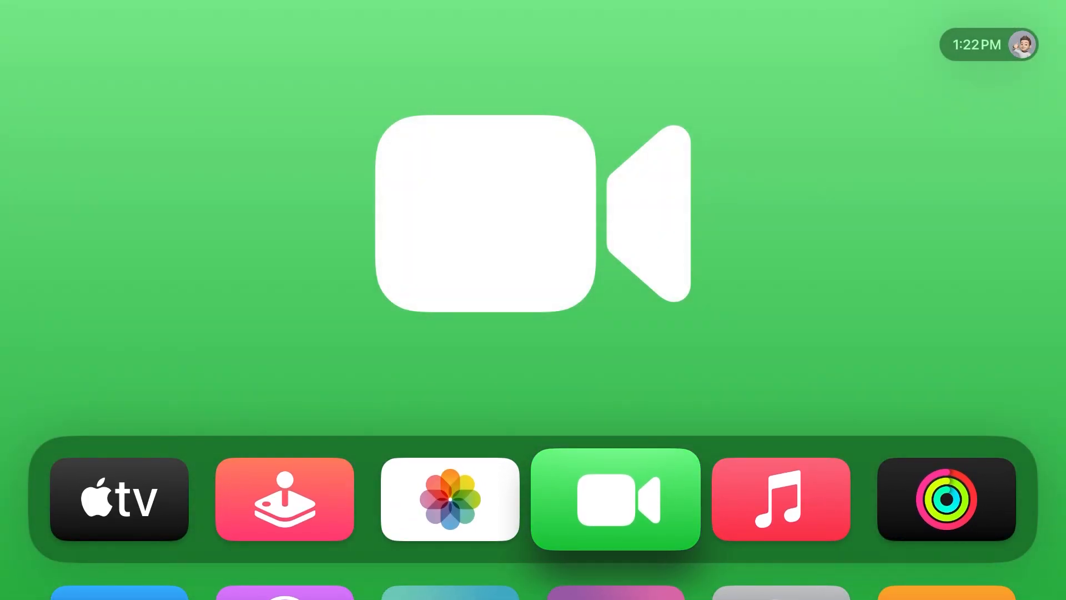